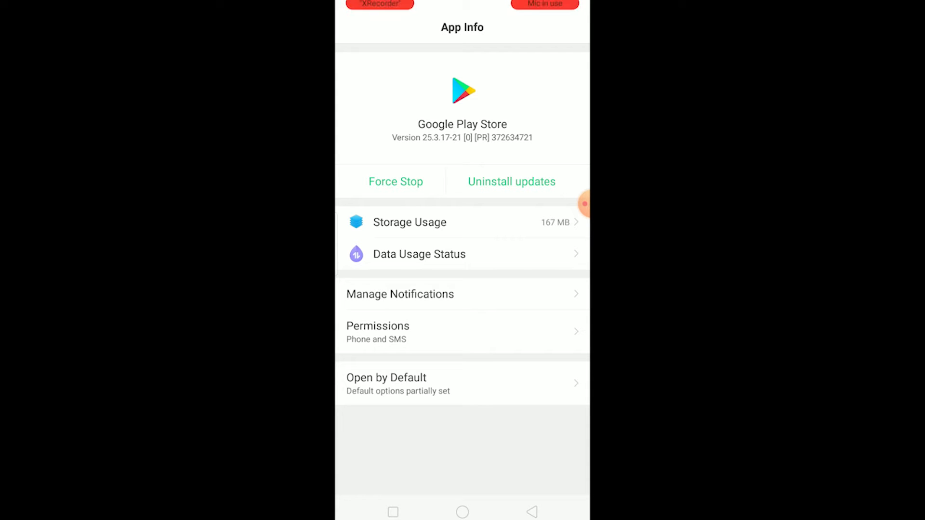
- Wipe Google Play Store's stored data via Storage Usage and confirm the Clear Data prompt
{"action": "left_click", "coordinate": [409, 223]}
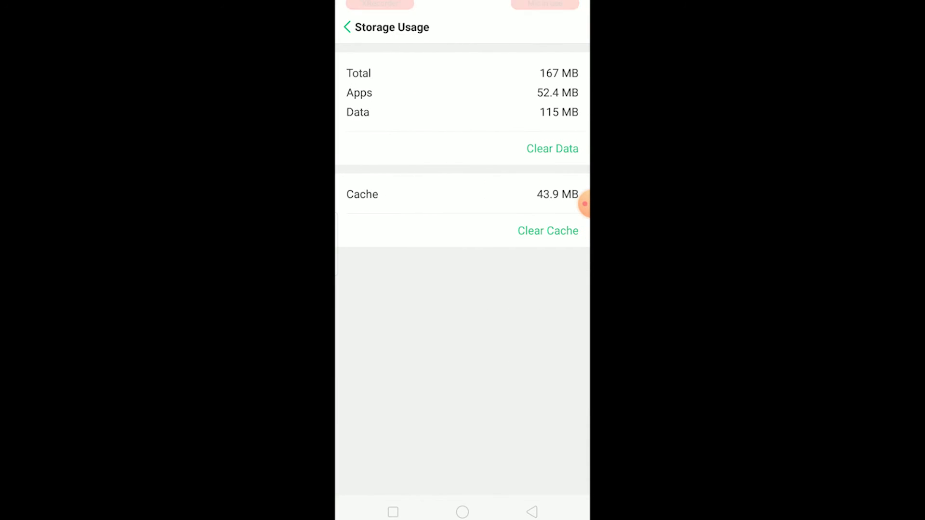
{"action": "left_click", "coordinate": [551, 148]}
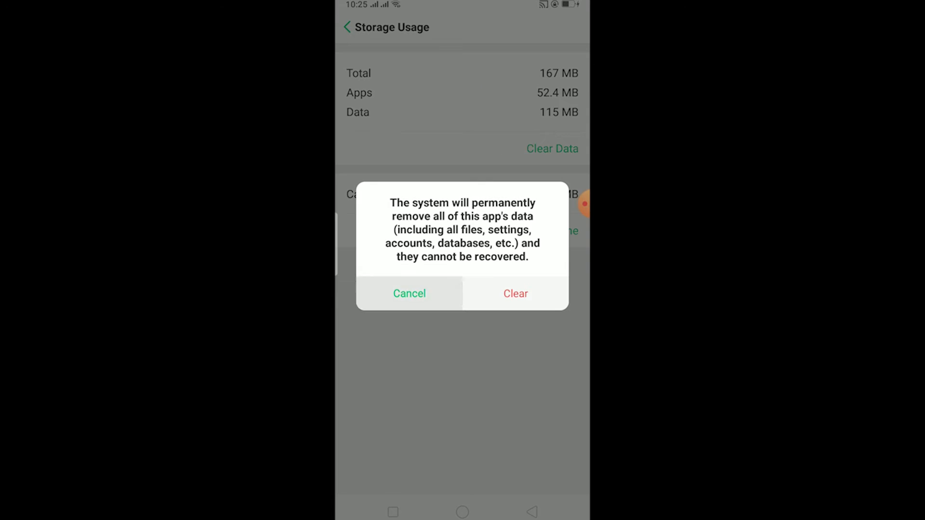
{"action": "left_click", "coordinate": [410, 293]}
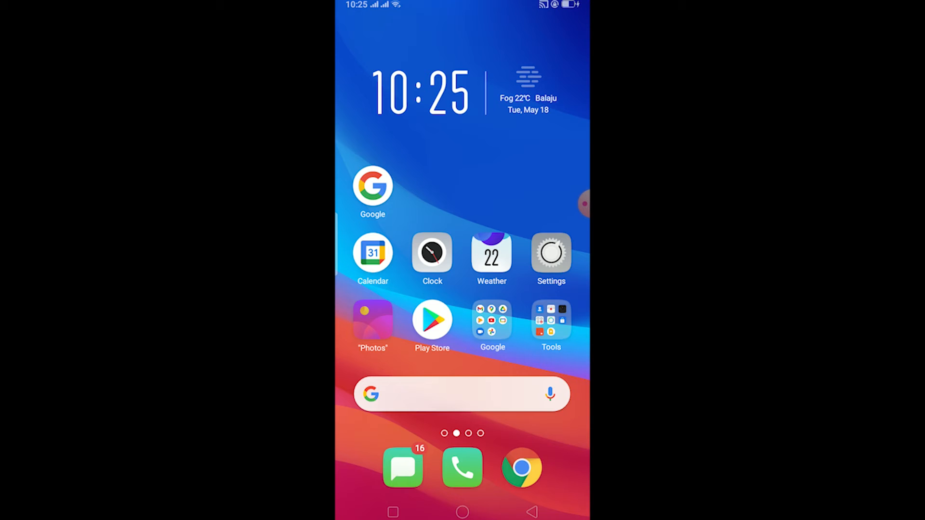
- Swipe across the home screen to reach the Settings app
{"action": "scroll", "scroll_direction": "left", "scroll_amount": 3}
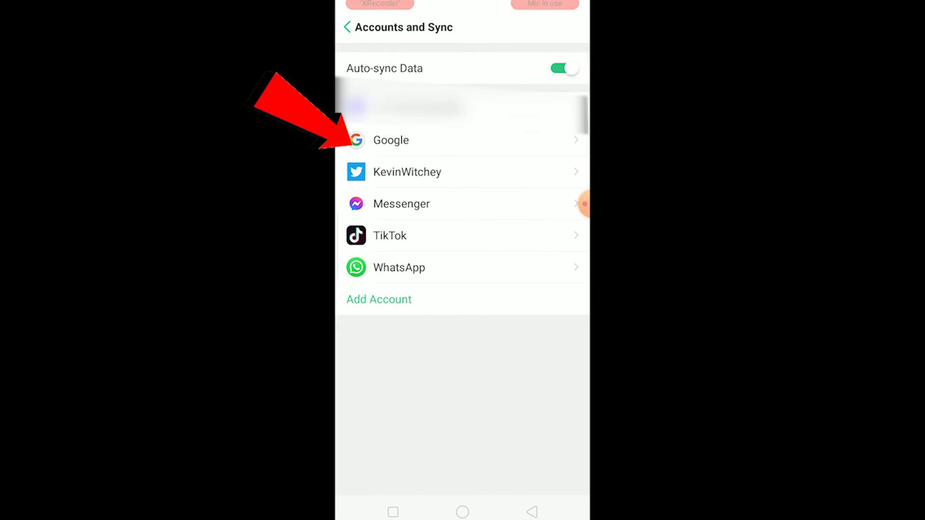
- Show the signed-in Google account entries under Accounts and Sync
{"action": "left_click", "coordinate": [413, 139]}
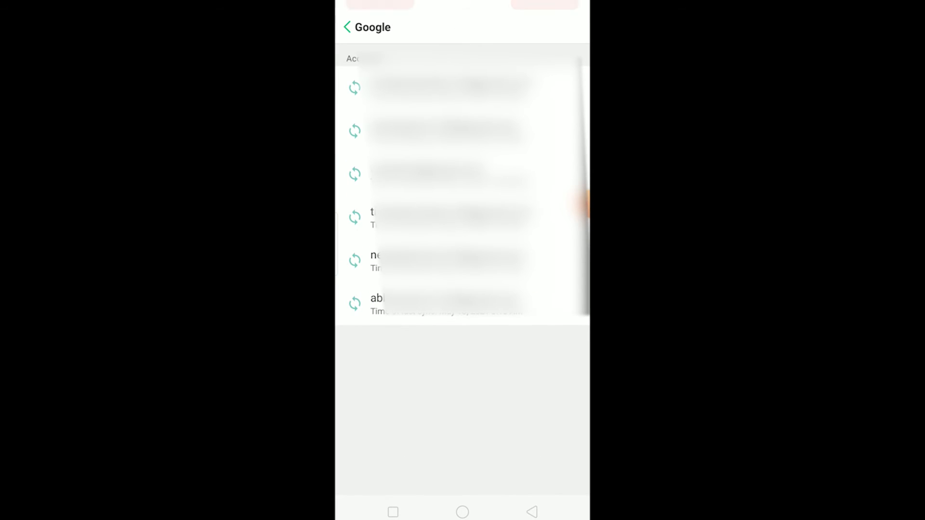